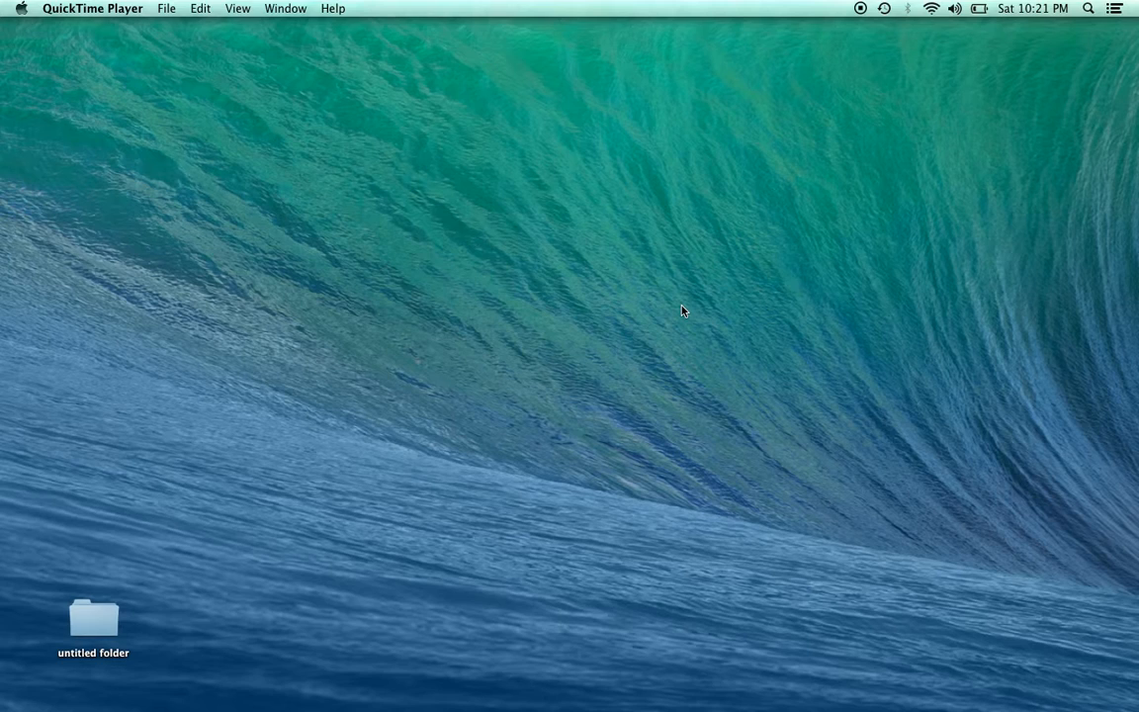
pyautogui.moveTo(700, 277)
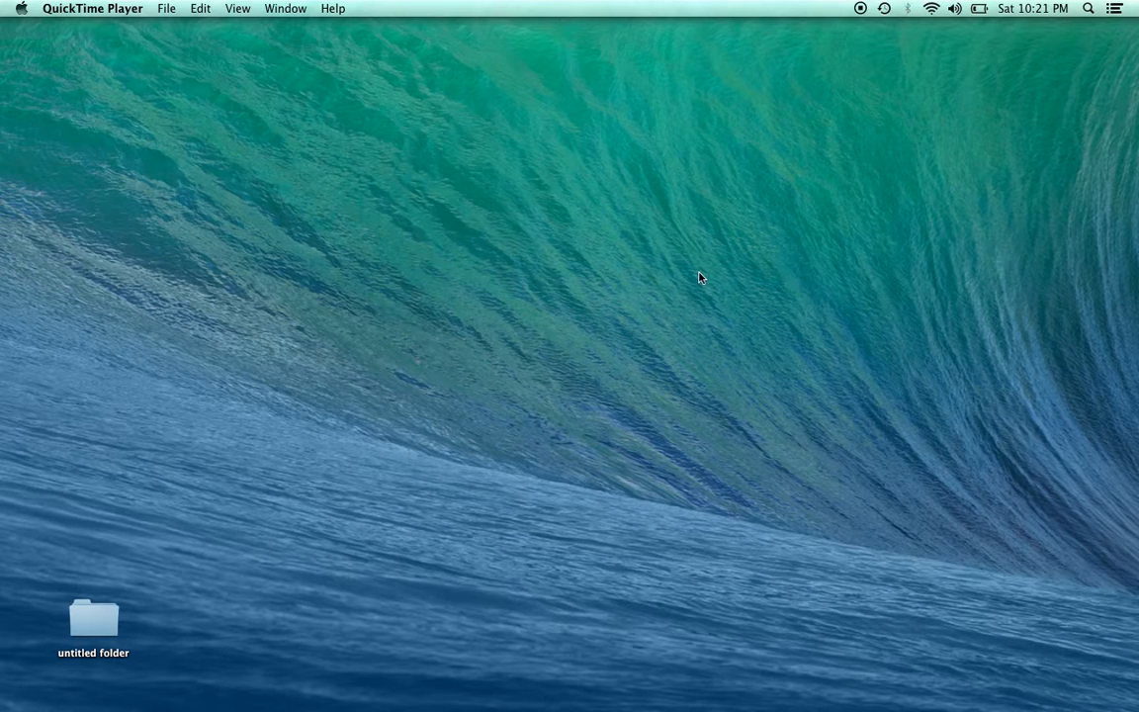
pyautogui.moveTo(636, 279)
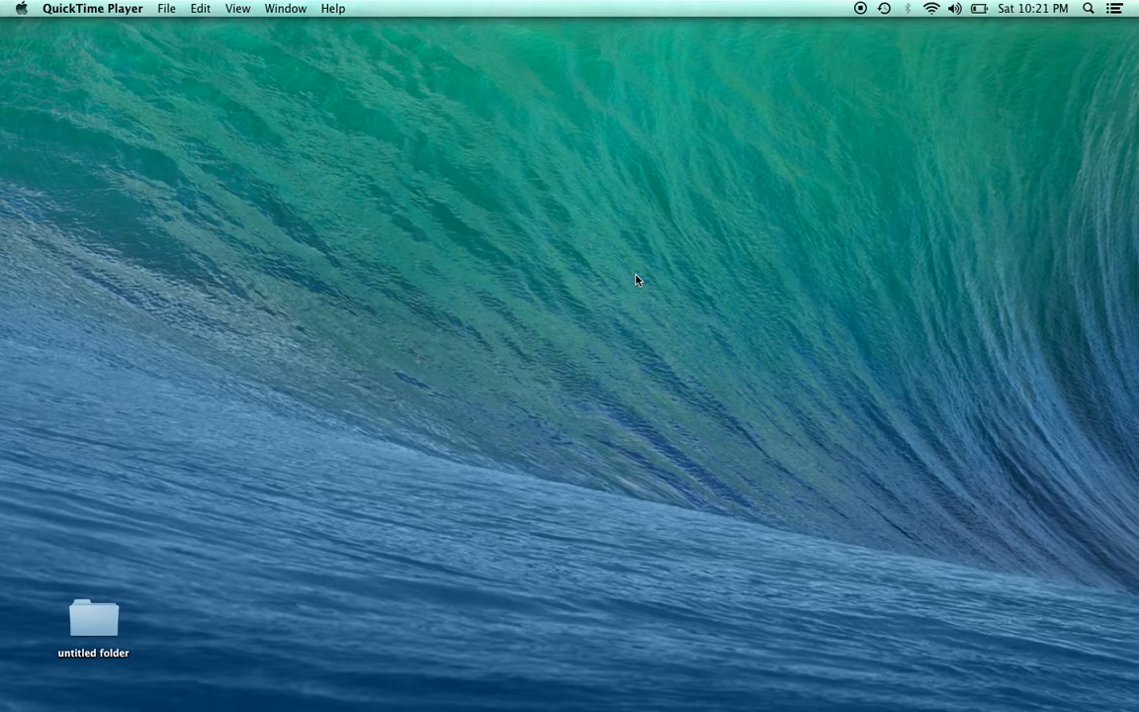
pyautogui.moveTo(459, 285)
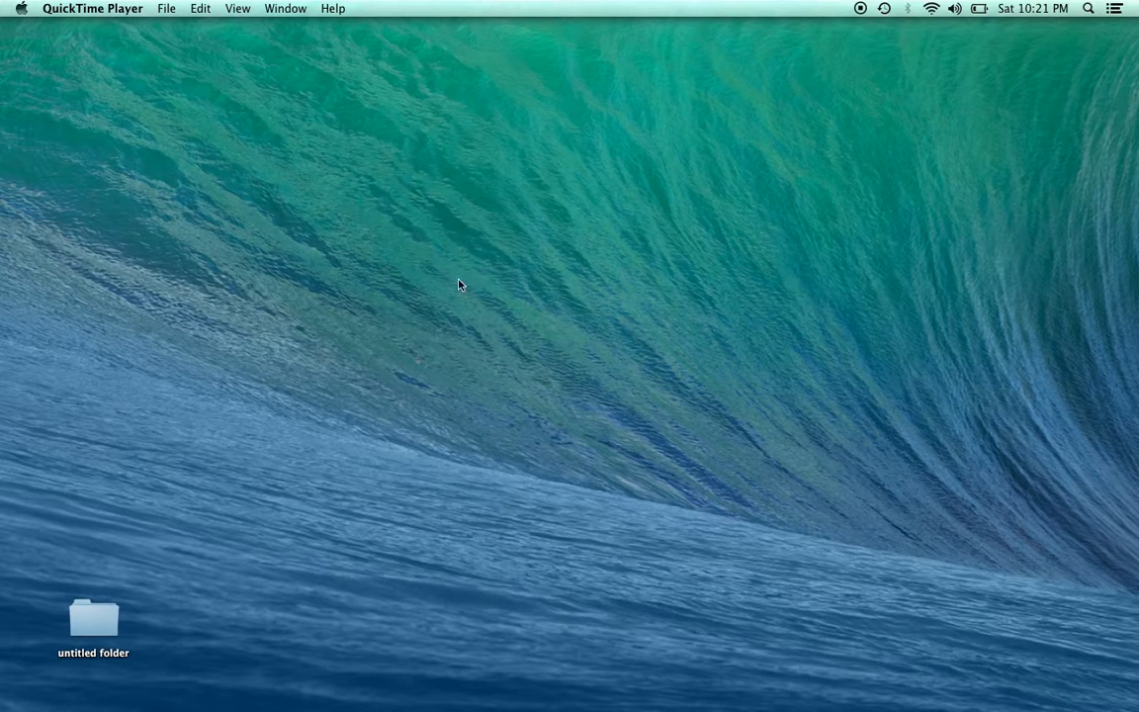
pyautogui.moveTo(24, 15)
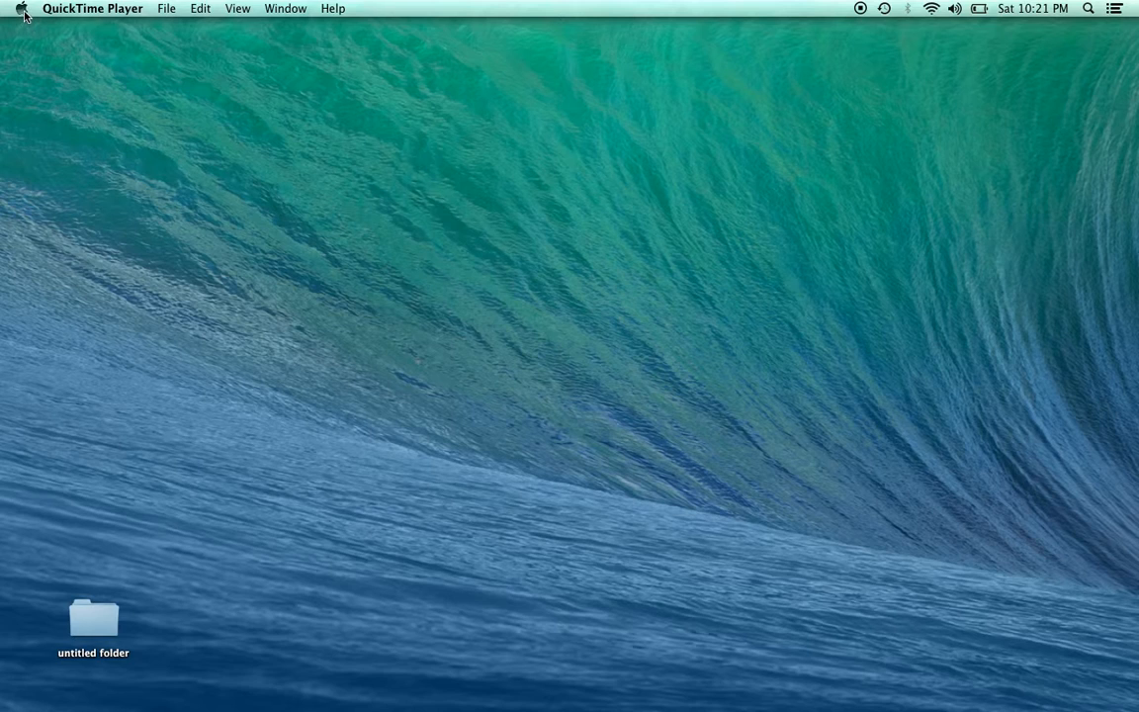
# Show the Force Quit Applications window from the Apple menu, close it, then reopen it with Cmd+Option+Escape.
pyautogui.click(20, 8)
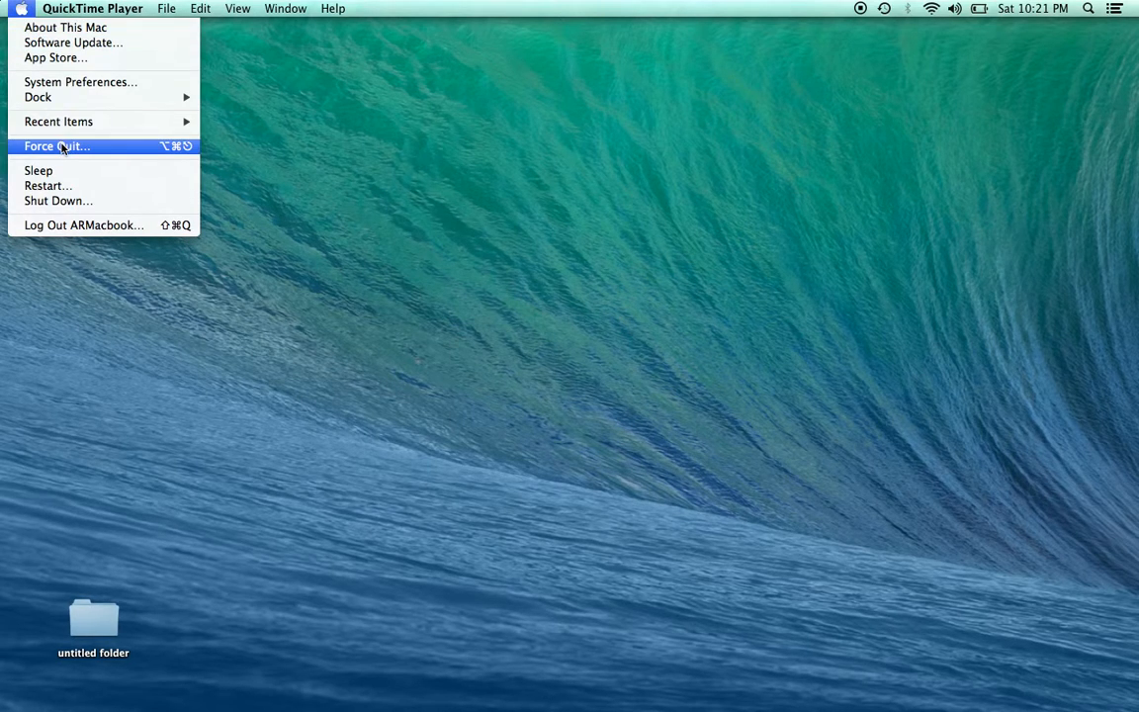
pyautogui.click(55, 146)
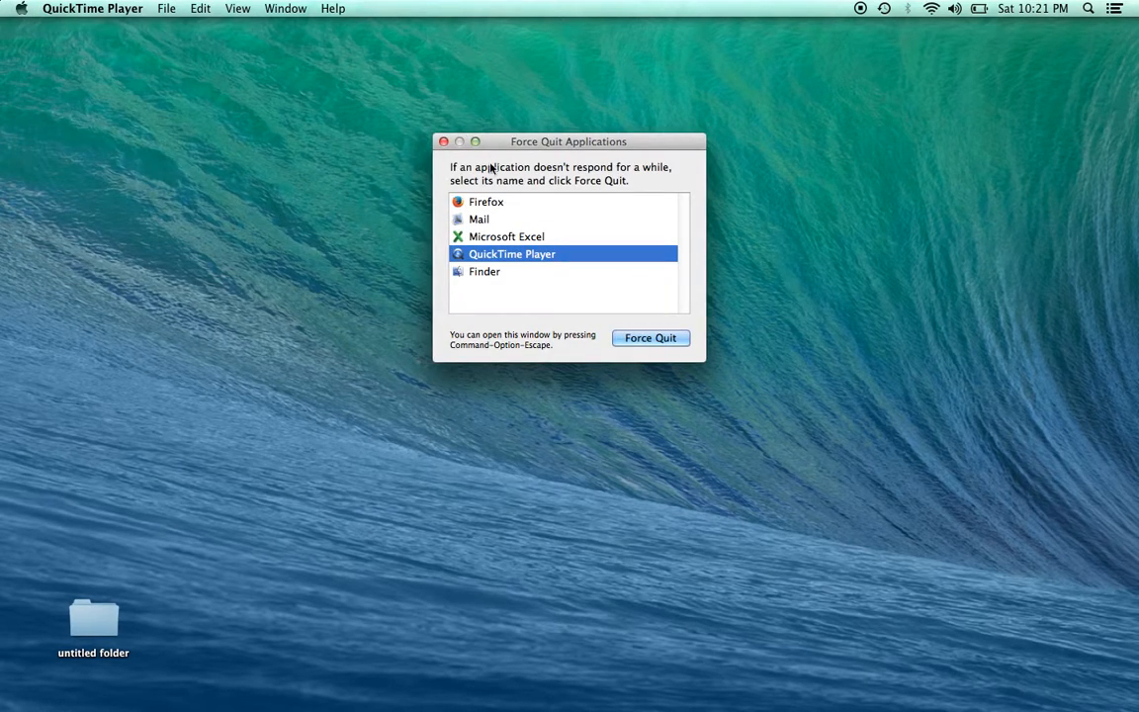
pyautogui.moveTo(543, 217)
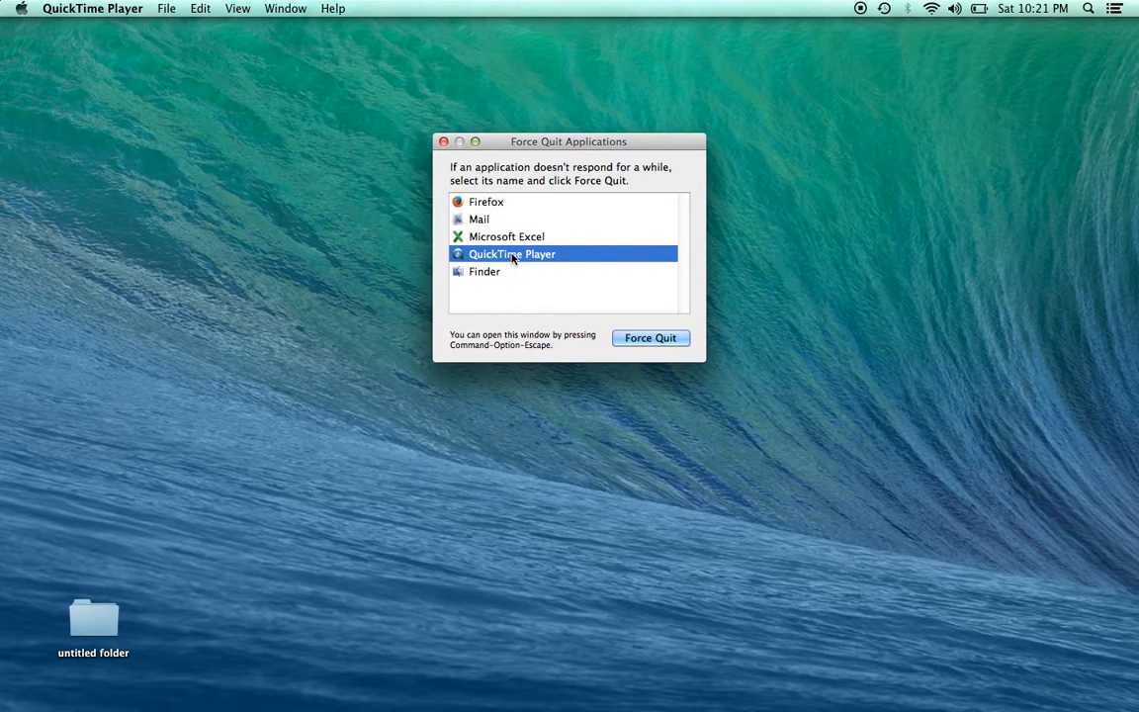
pyautogui.moveTo(471, 201)
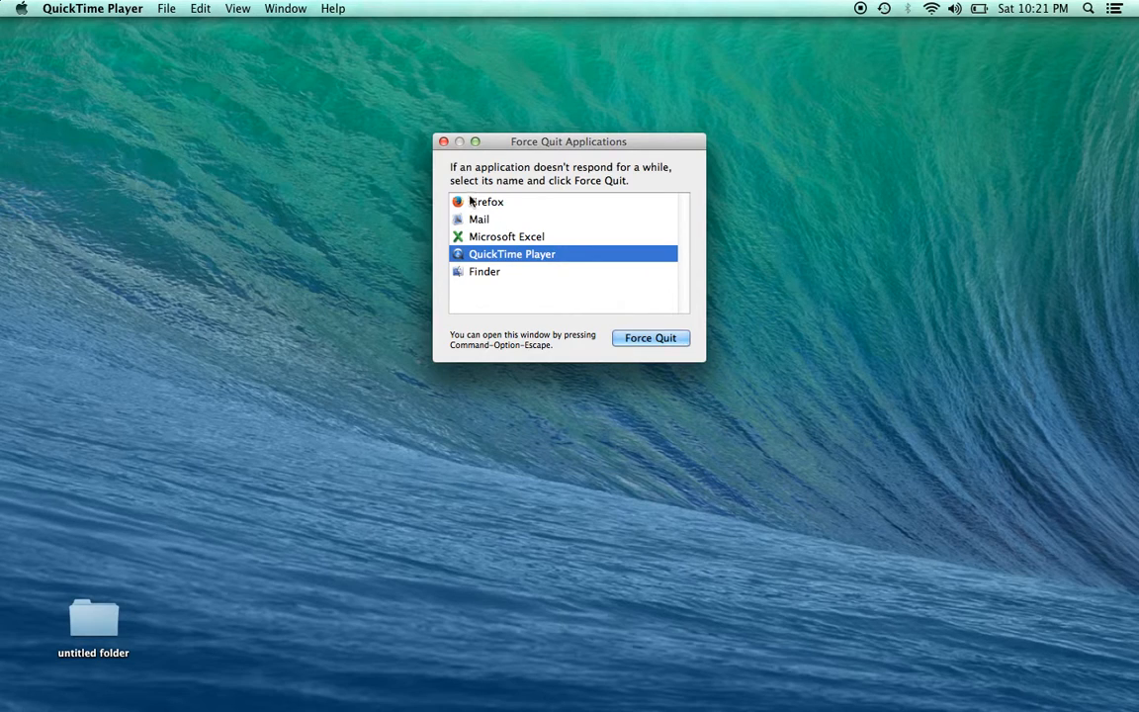
pyautogui.click(442, 142)
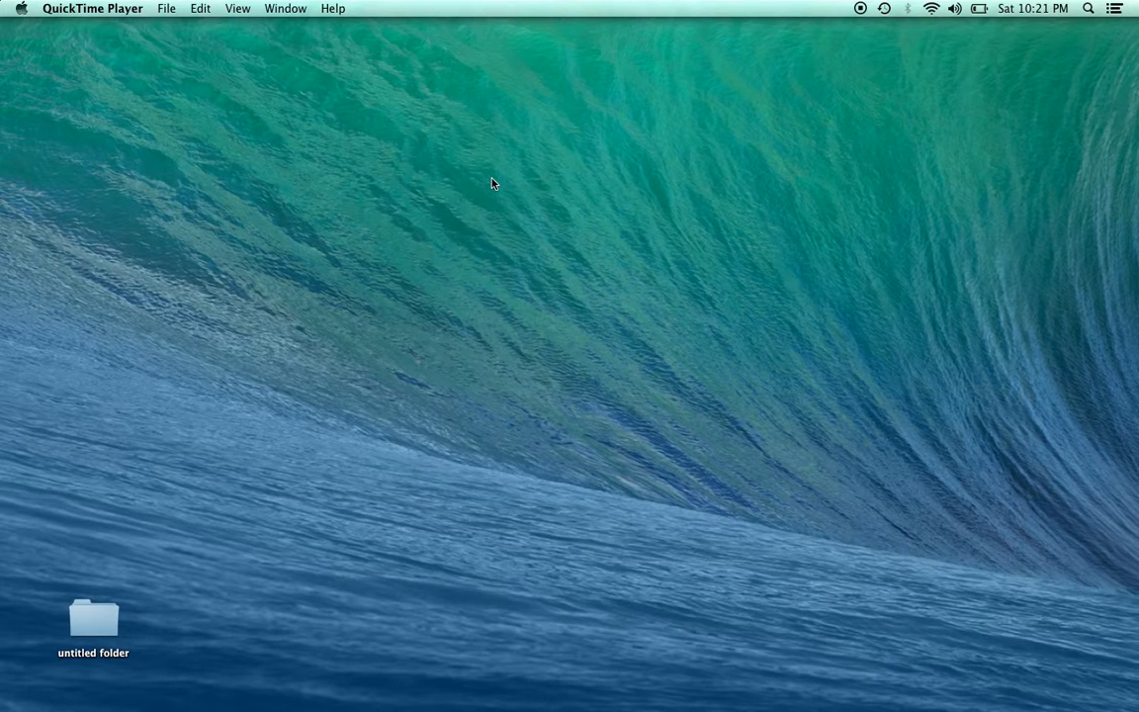
pyautogui.press('cmd+alt+escape')
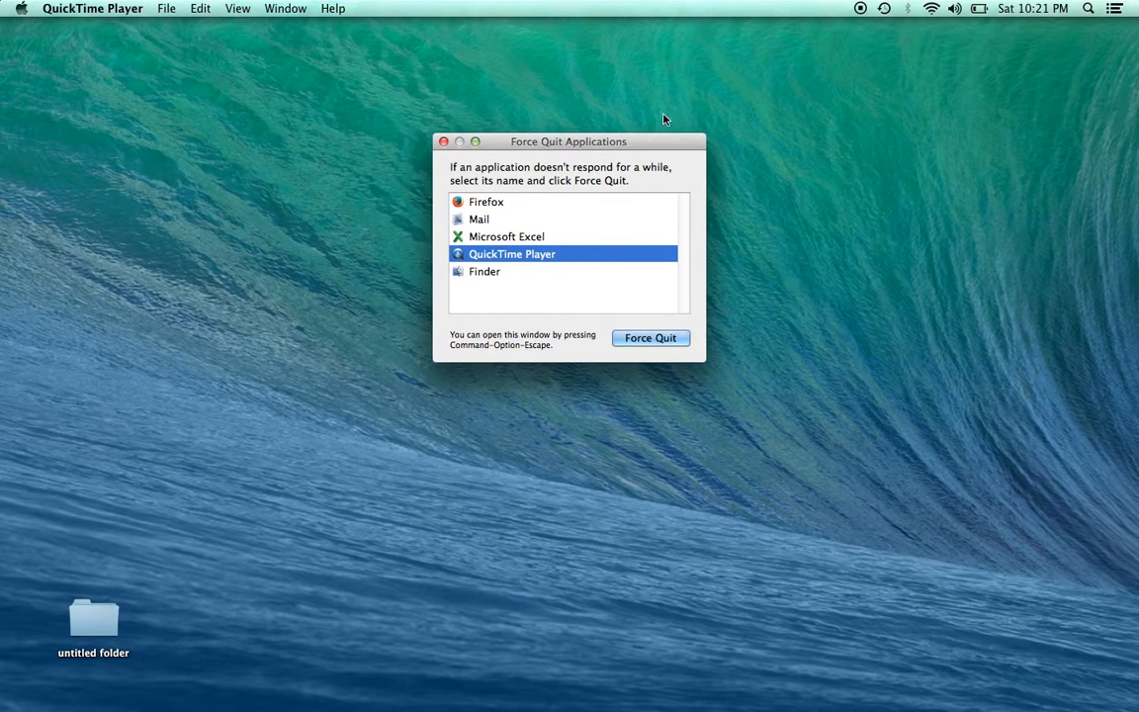
pyautogui.moveTo(390, 205)
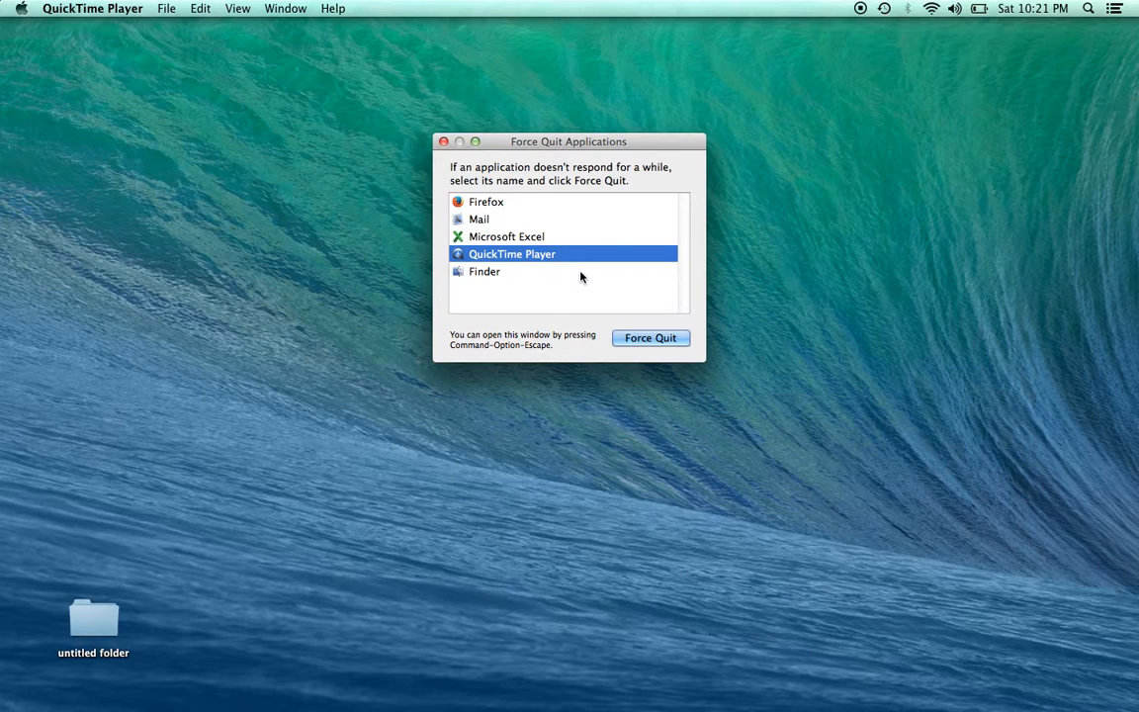
pyautogui.moveTo(633, 295)
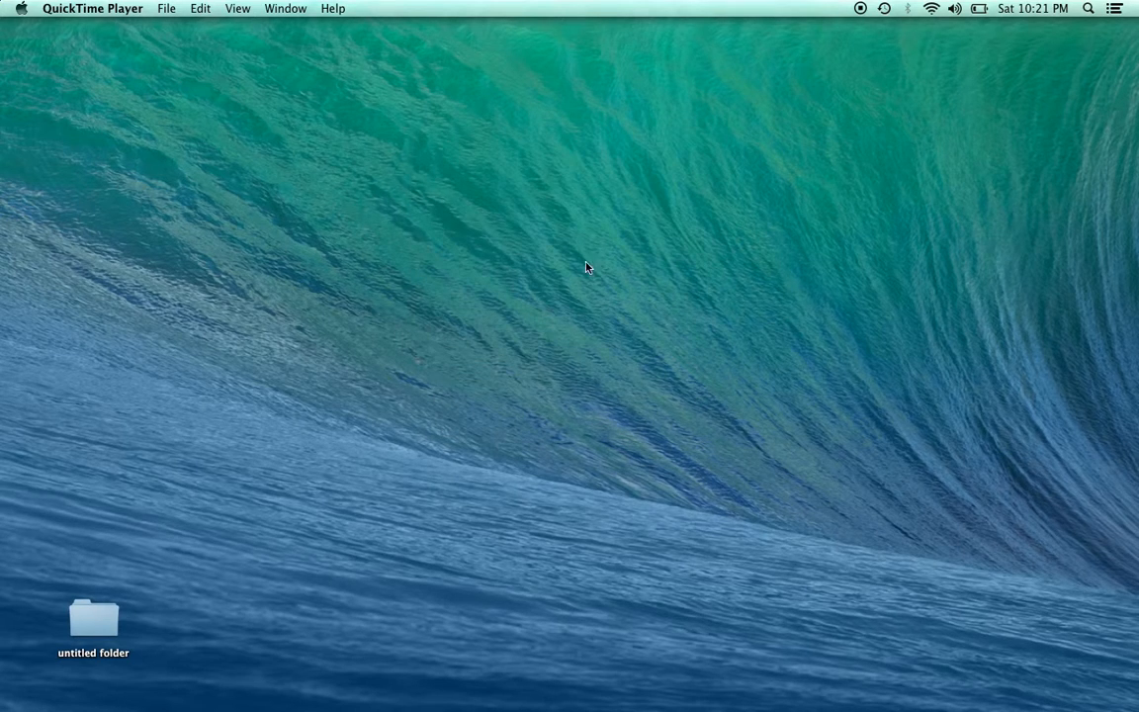
pyautogui.moveTo(583, 672)
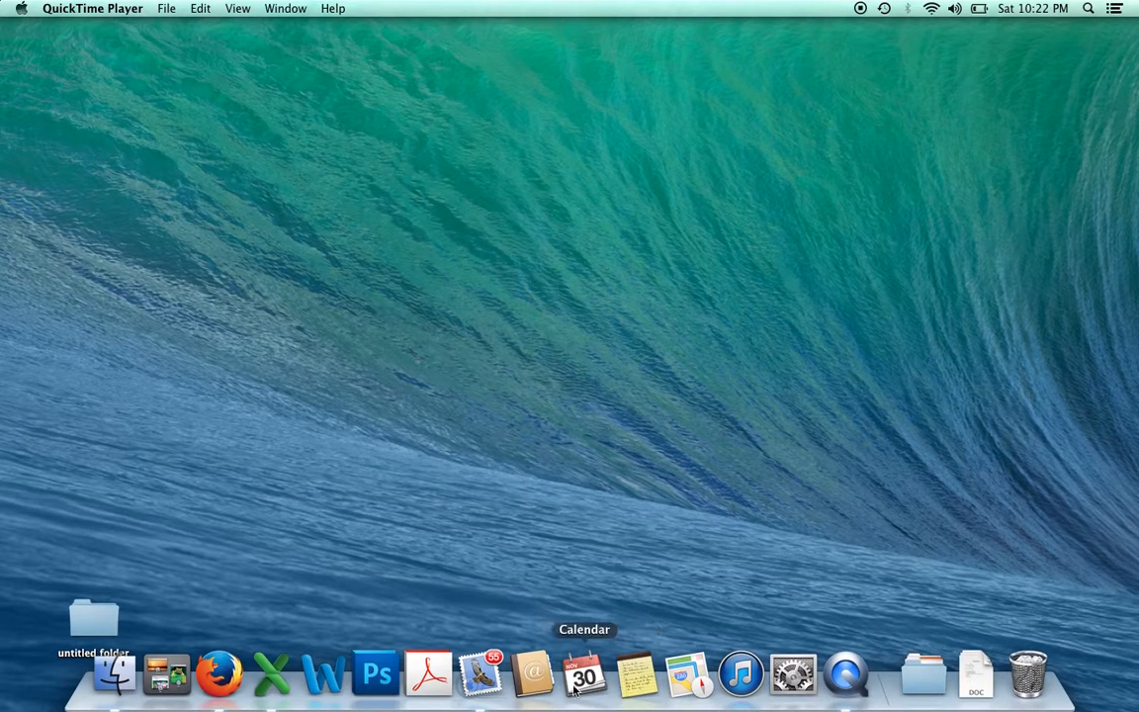
pyautogui.moveTo(846, 672)
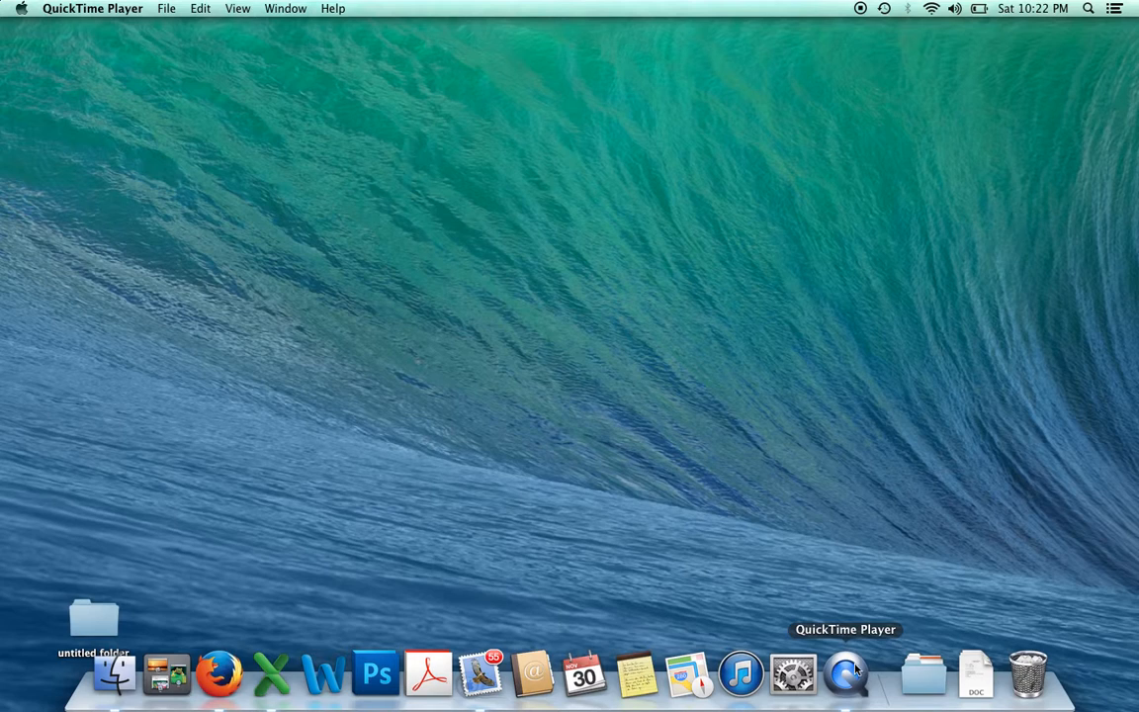
pyautogui.moveTo(688, 674)
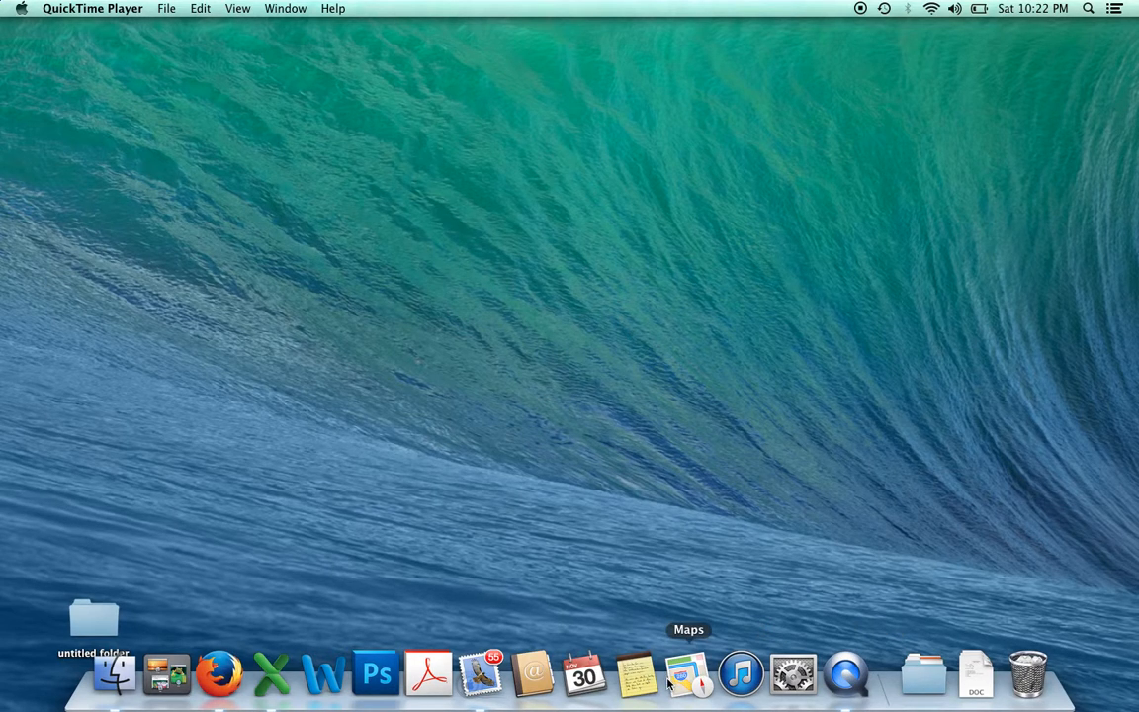
pyautogui.moveTo(479, 672)
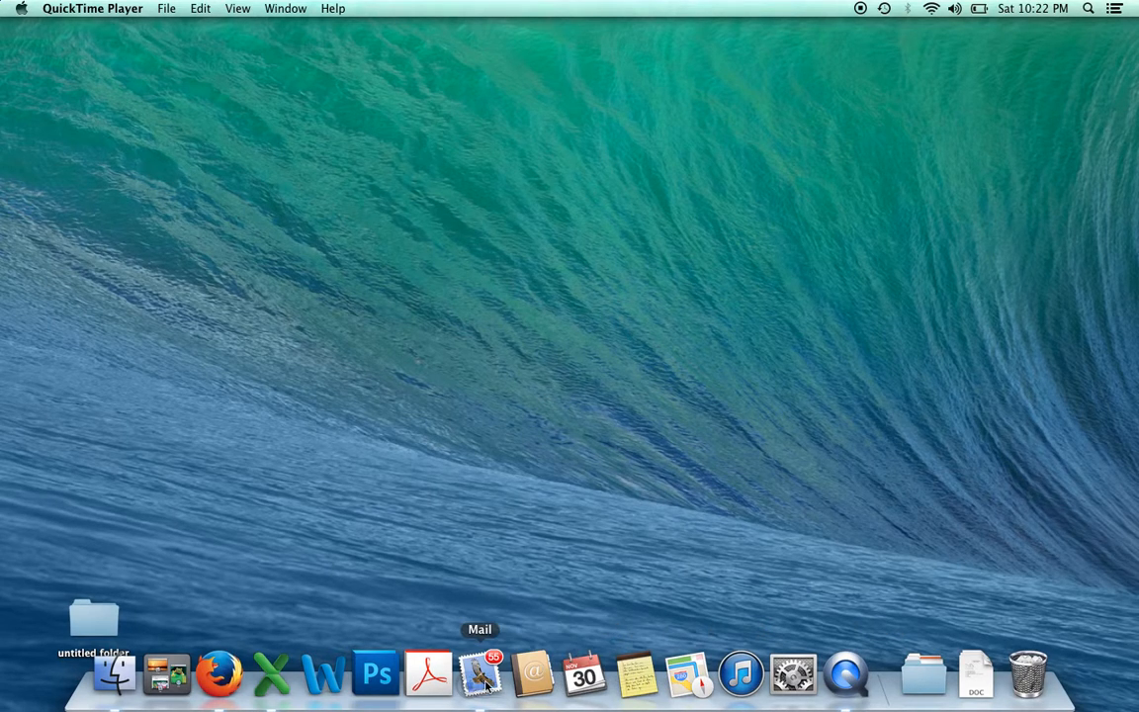
pyautogui.moveTo(323, 672)
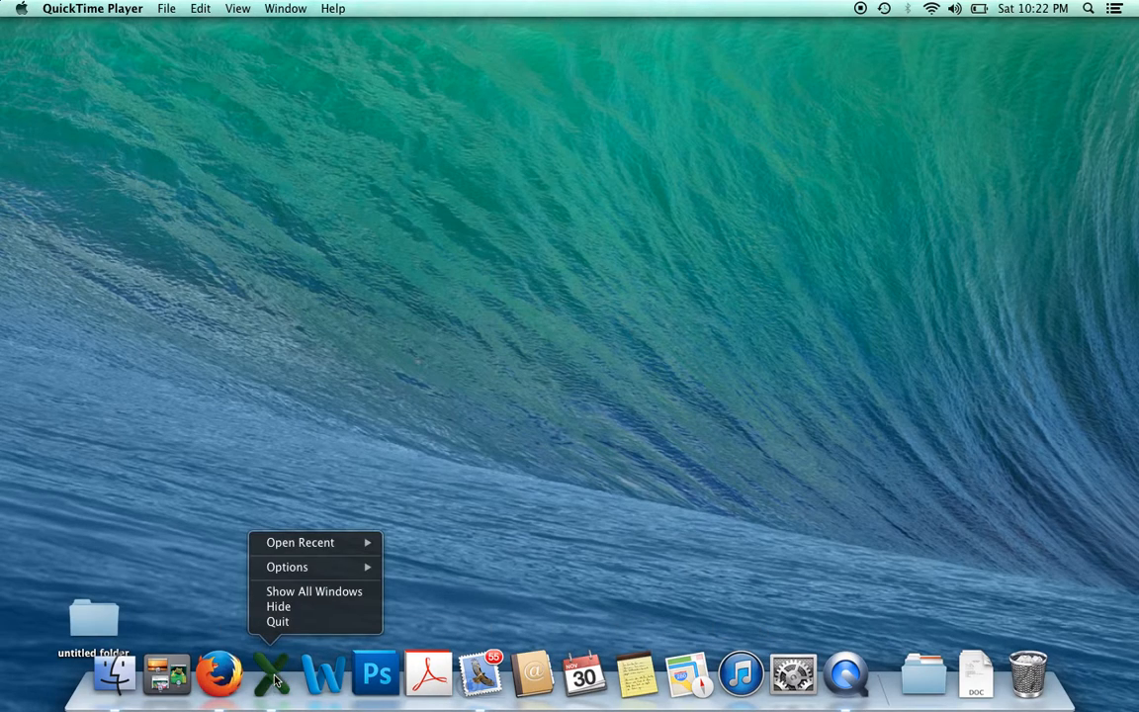
pyautogui.moveTo(286, 565)
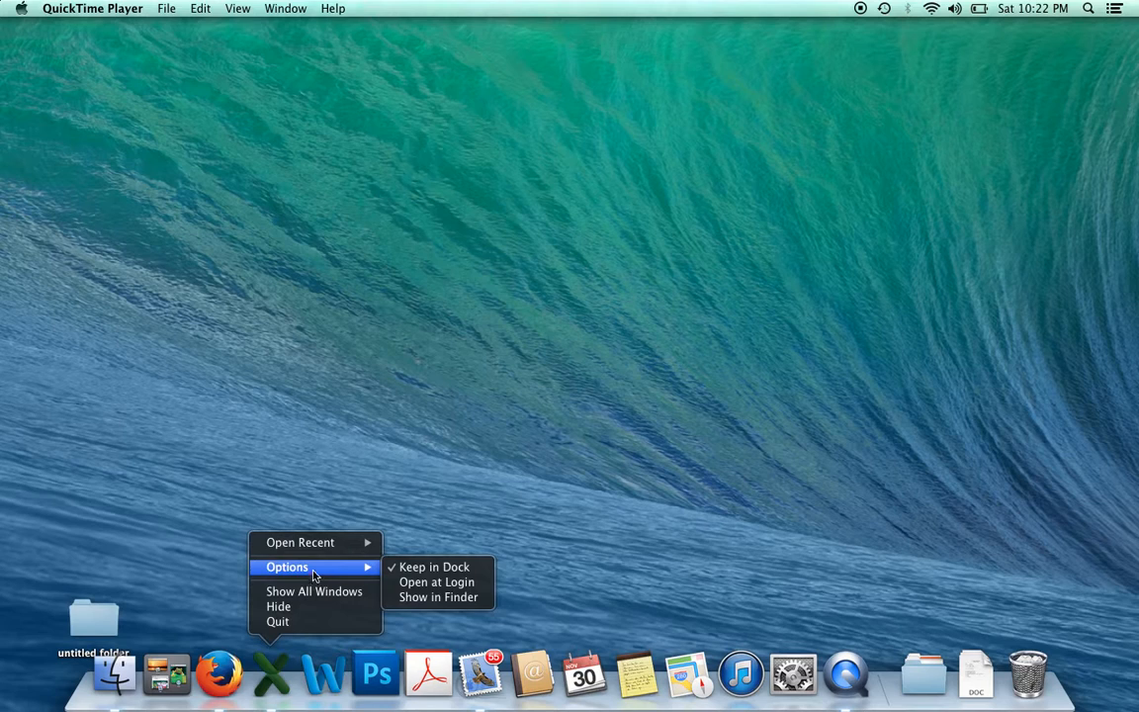
pyautogui.moveTo(279, 605)
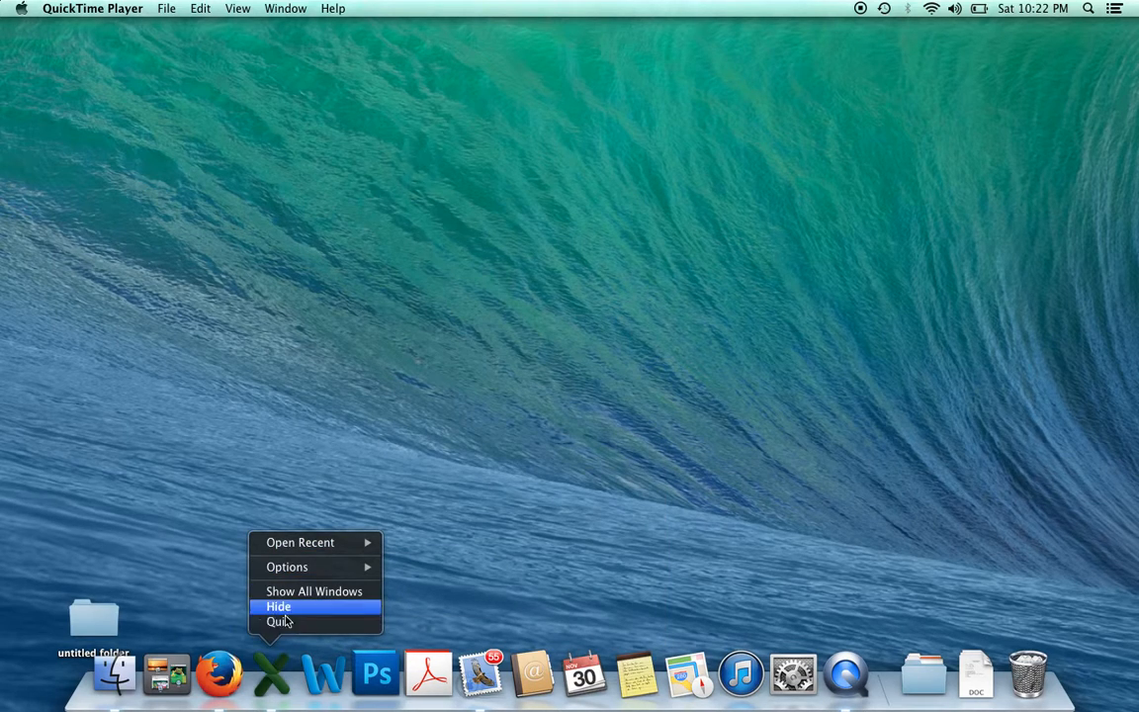
pyautogui.moveTo(307, 621)
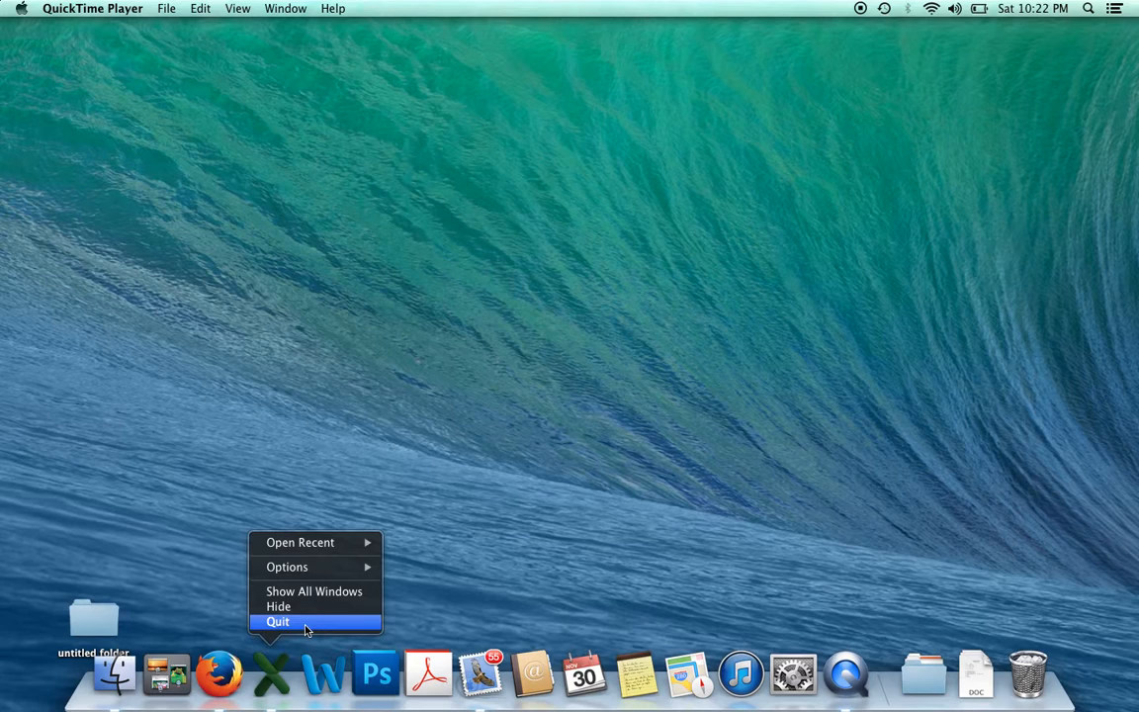
pyautogui.moveTo(285, 628)
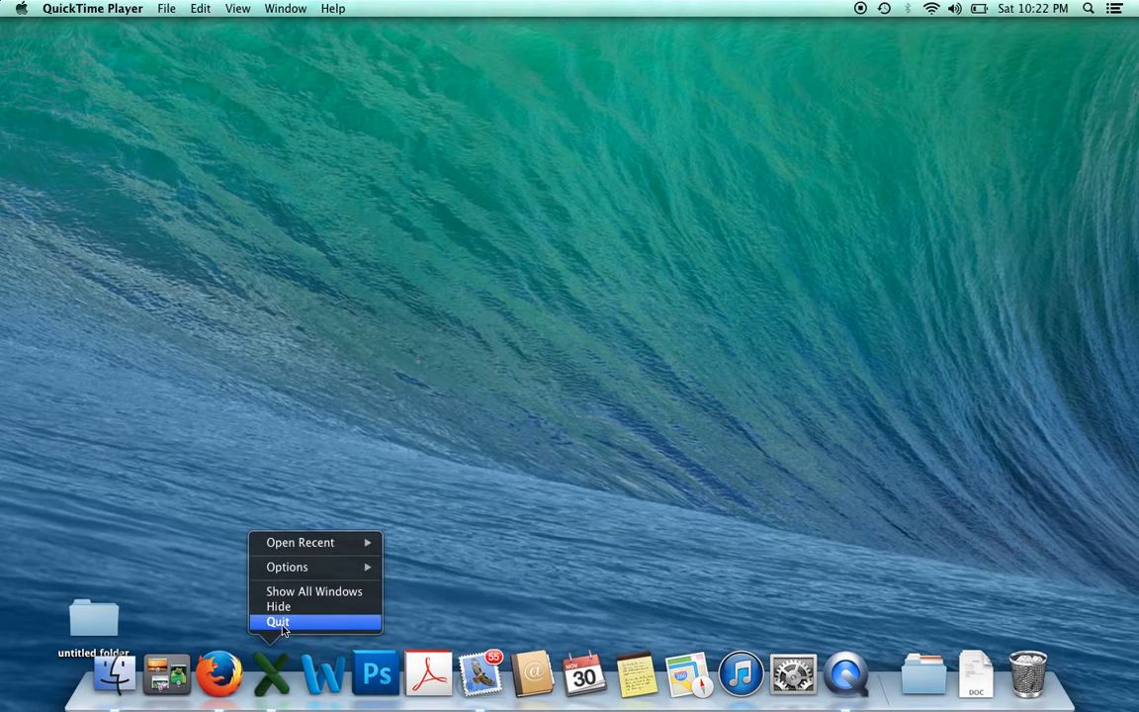
# Dismiss the Excel Dock menu, leaving the plain desktop with Finder active.
pyautogui.click(276, 620)
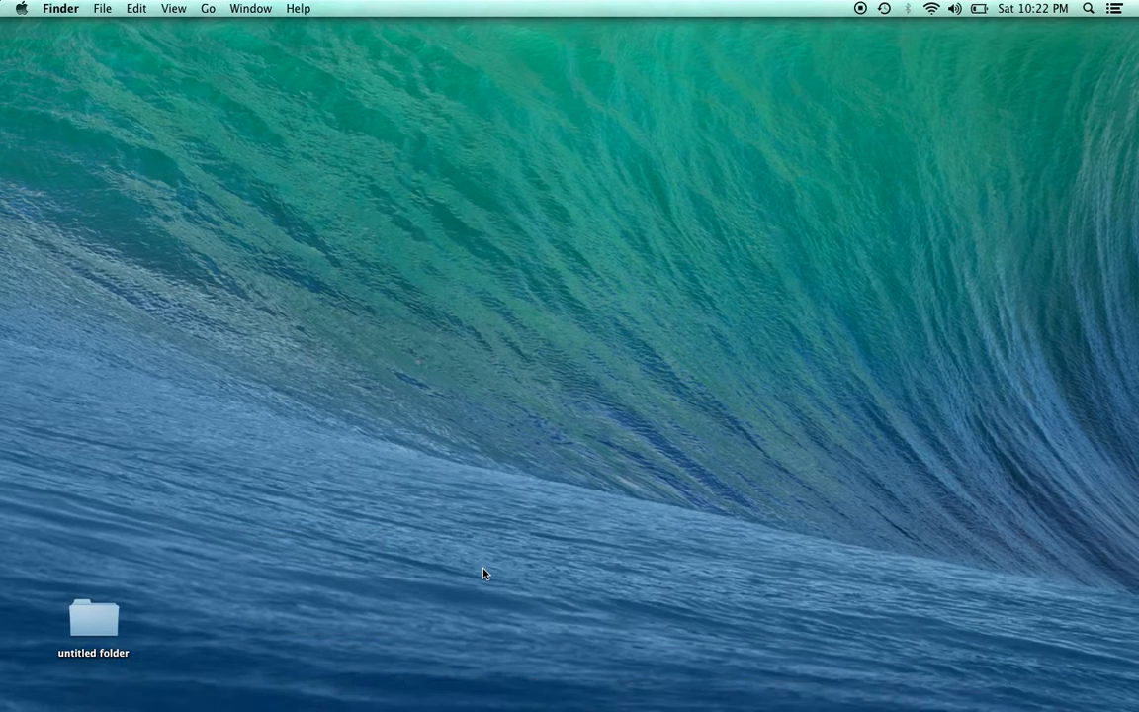
pyautogui.moveTo(984, 249)
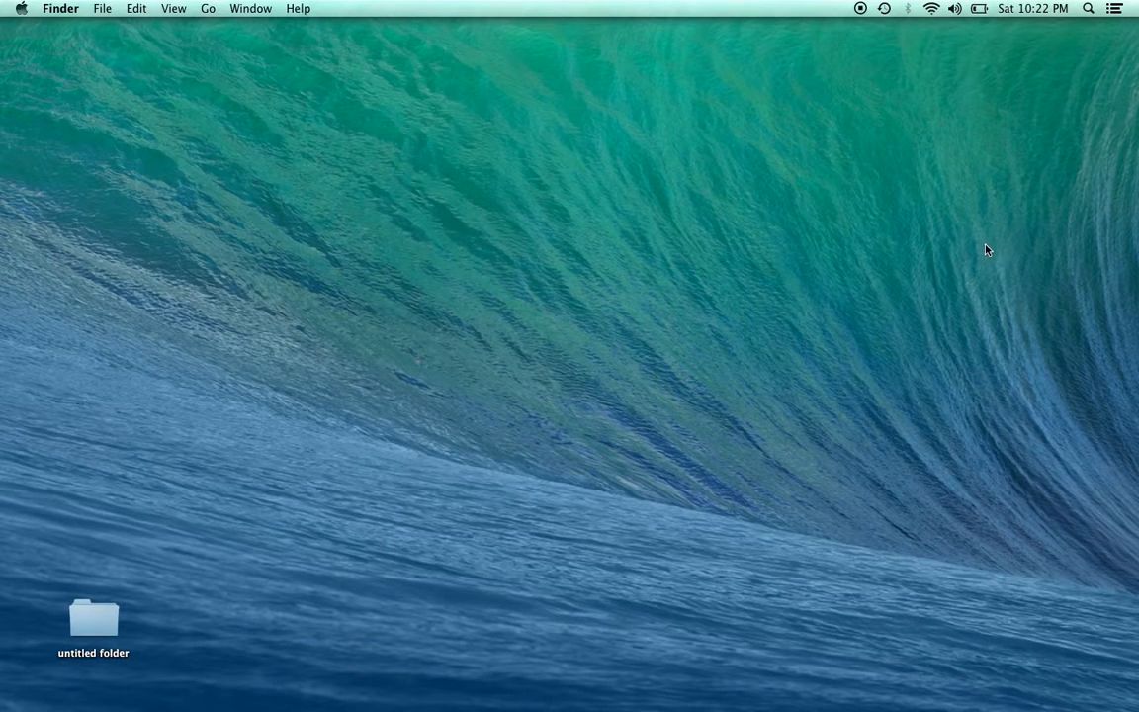
pyautogui.moveTo(977, 208)
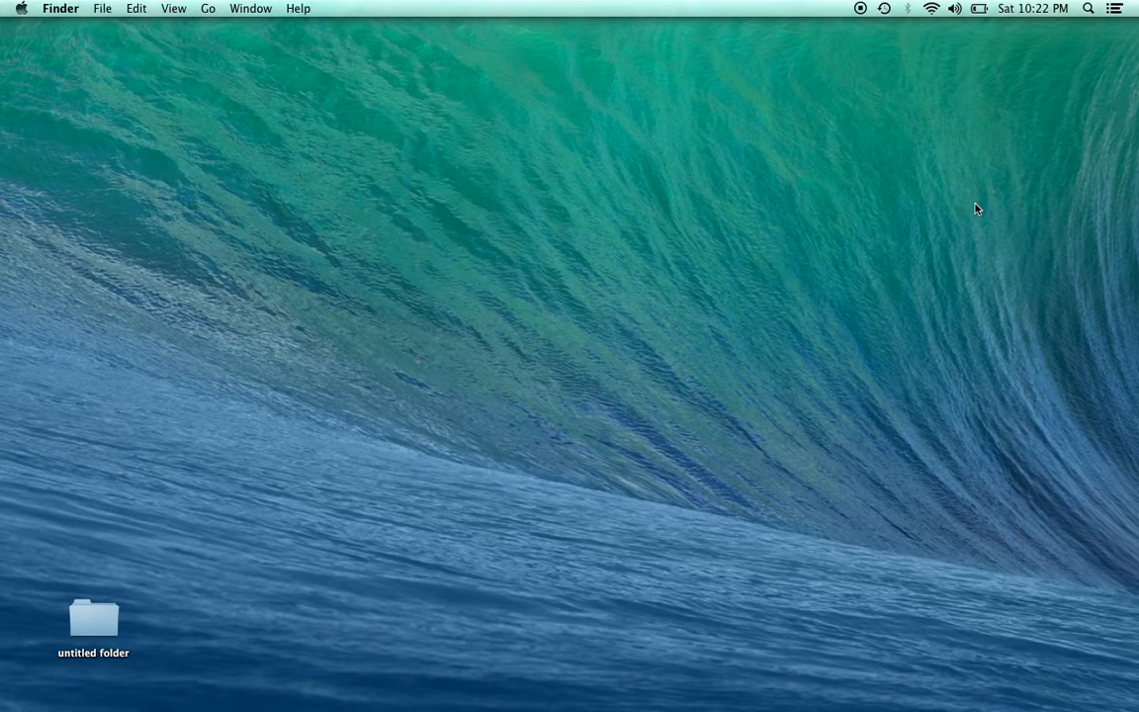